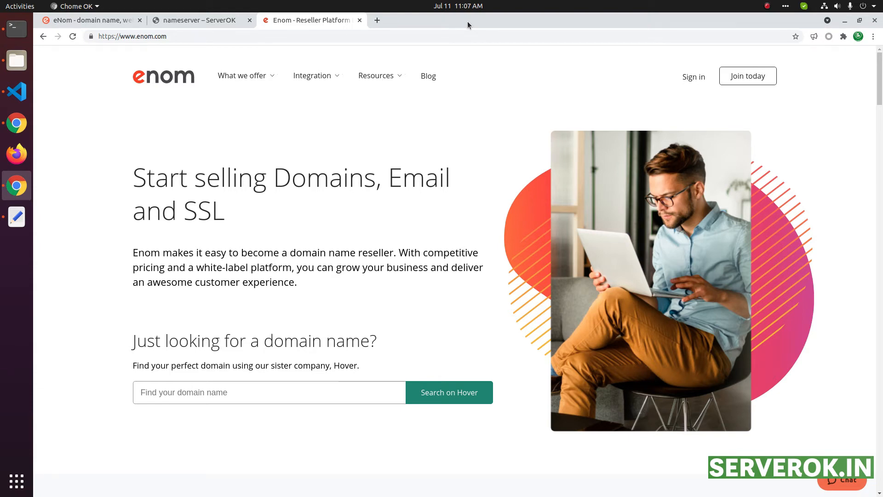
mouse_move(115, 11)
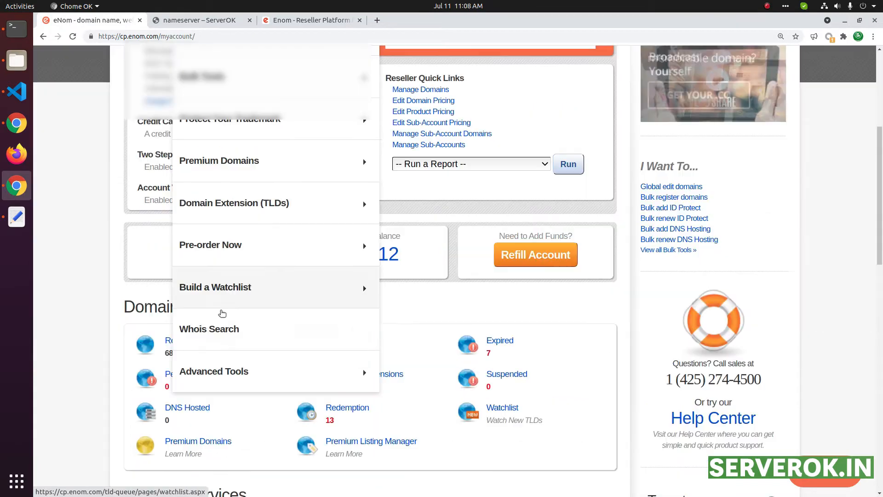
mouse_move(219, 371)
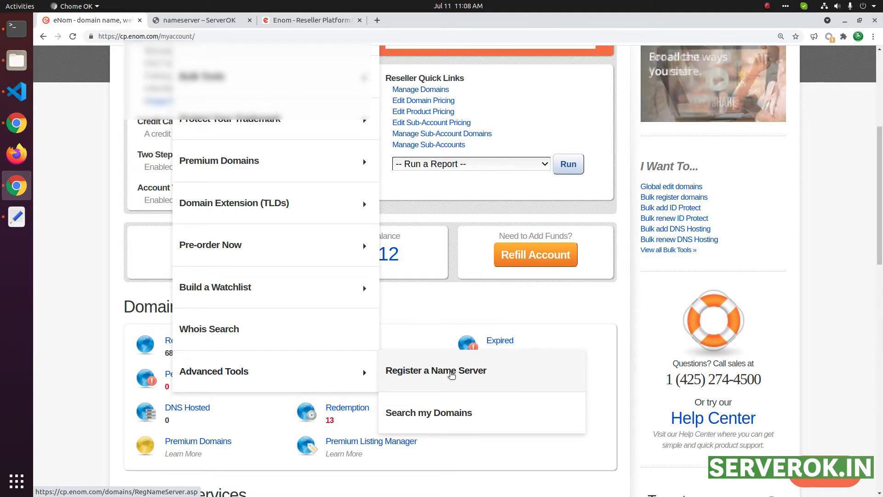
- Register name server dns1.jovialhouse.com with IP 54.158.90.140 in Enom's Register a Name Server form
left_click(436, 370)
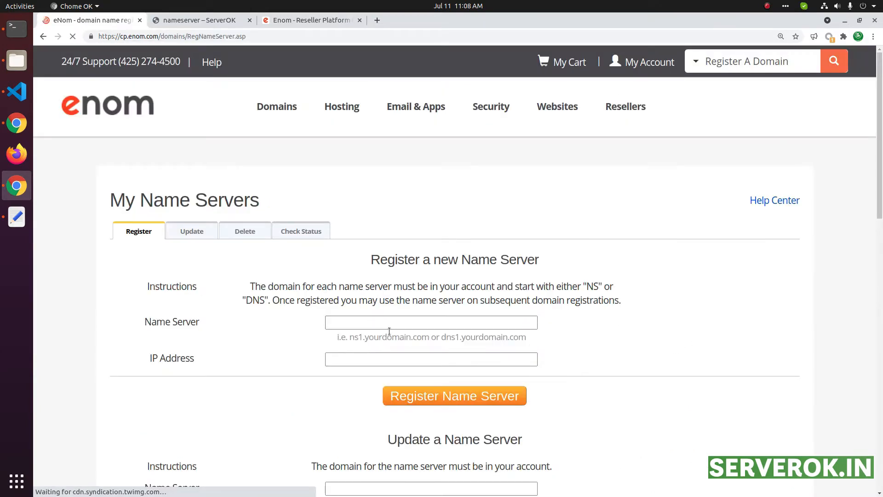
left_click(431, 322)
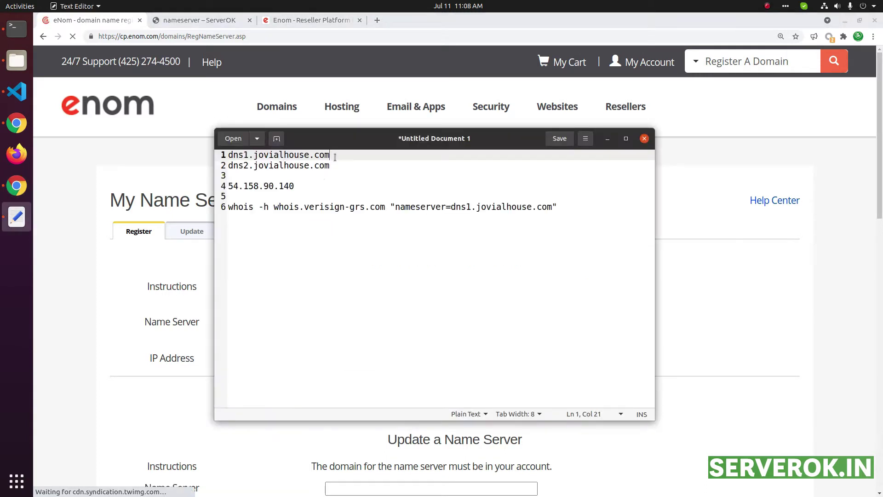
left_click(644, 139)
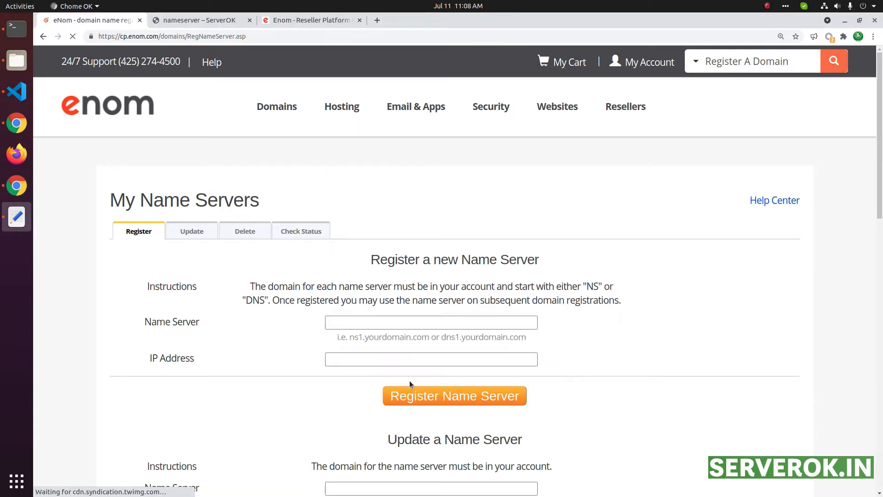
type("dns1.jovialhouse.com")
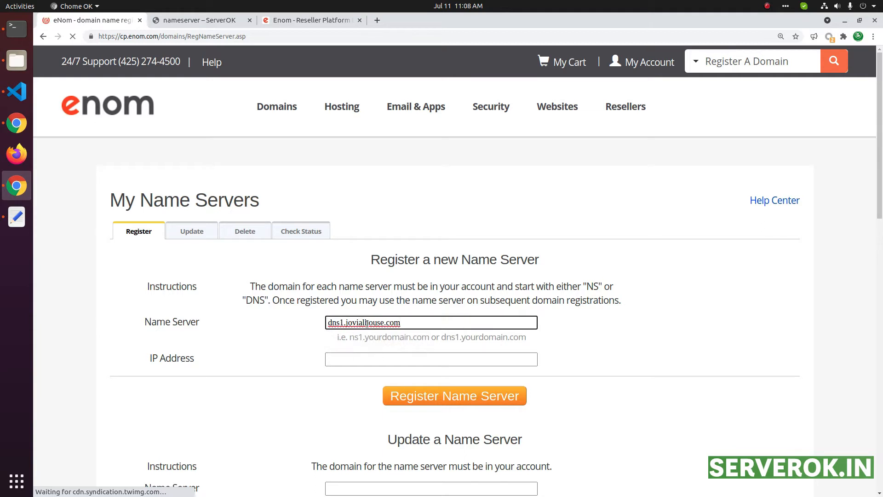
left_click(430, 359)
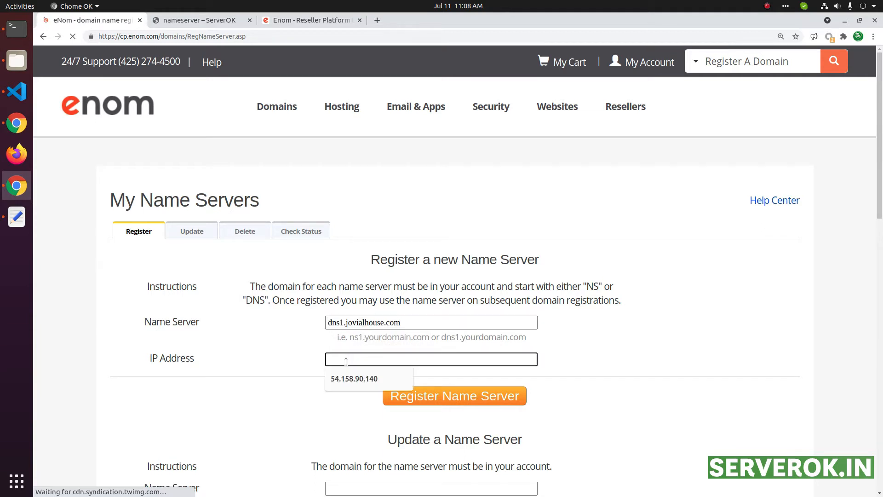
left_click(354, 378)
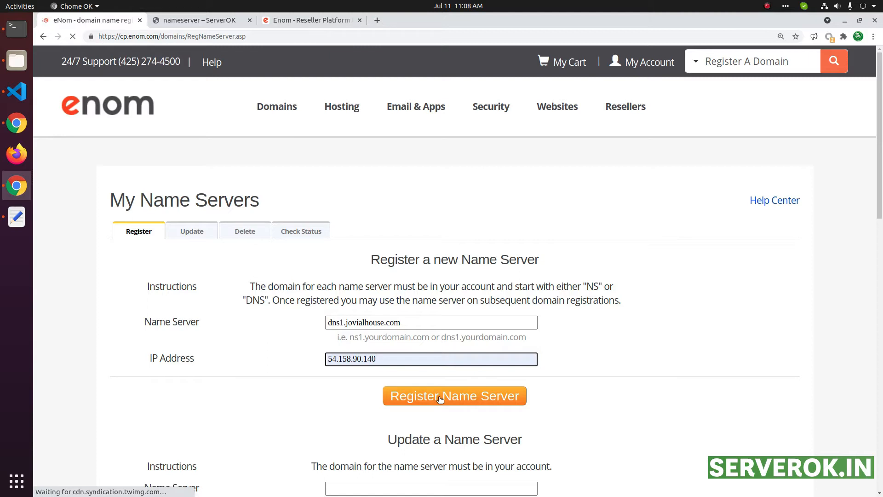
left_click(453, 396)
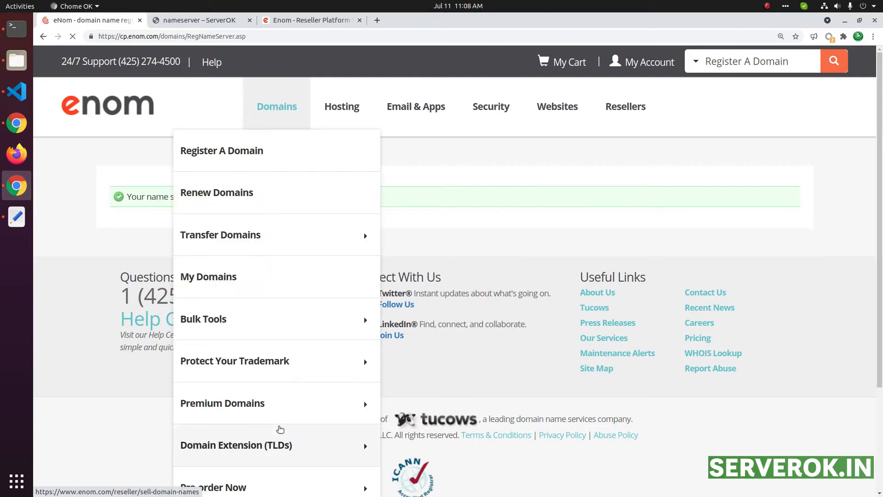
- Register a second name server dns2.jovialhouse.com with IP 54.158.90.140 in Enom
scroll("down", 3)
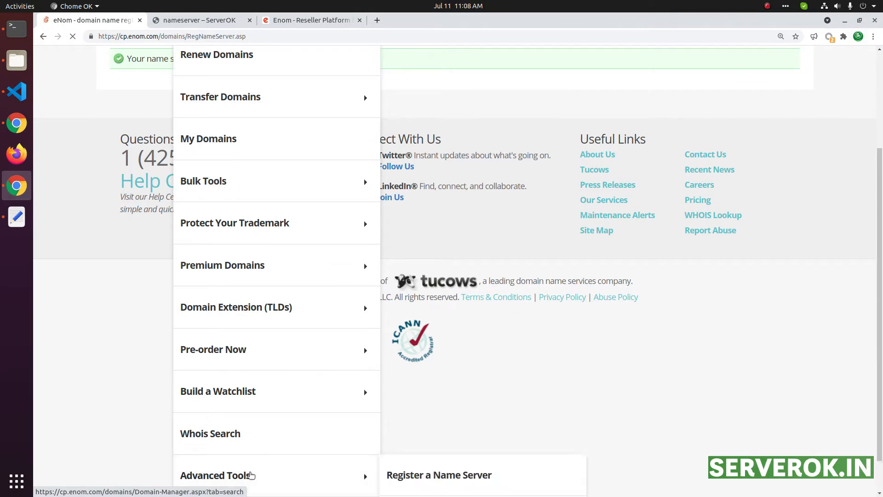
mouse_move(423, 475)
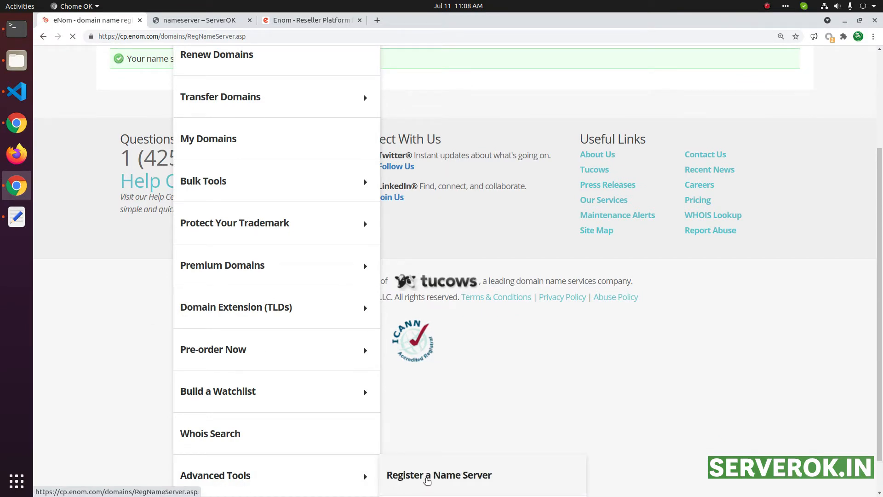
left_click(439, 474)
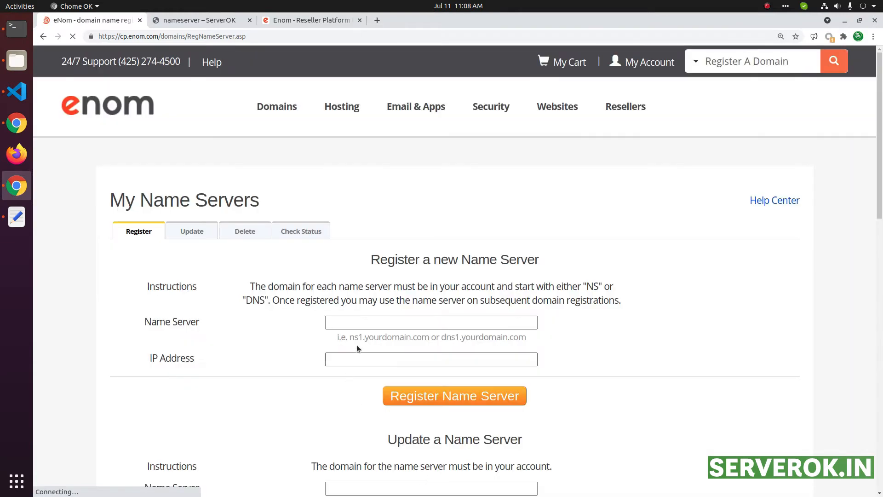
left_click(431, 322)
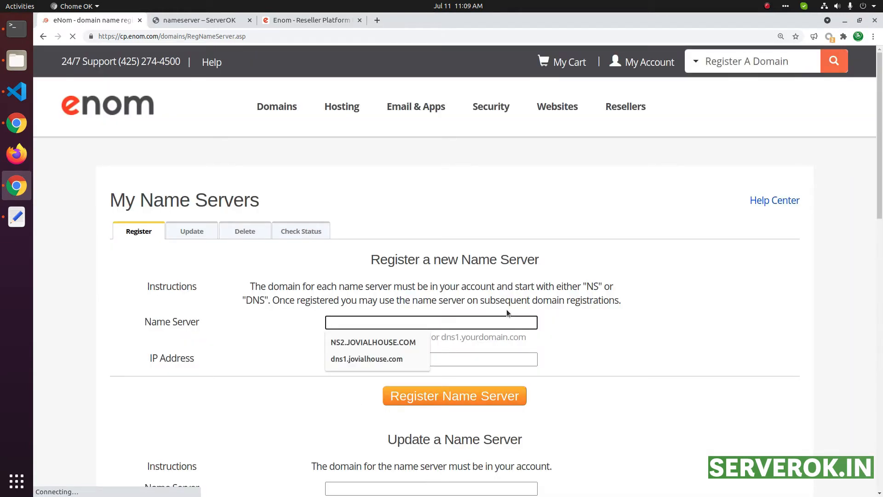
left_click(366, 358)
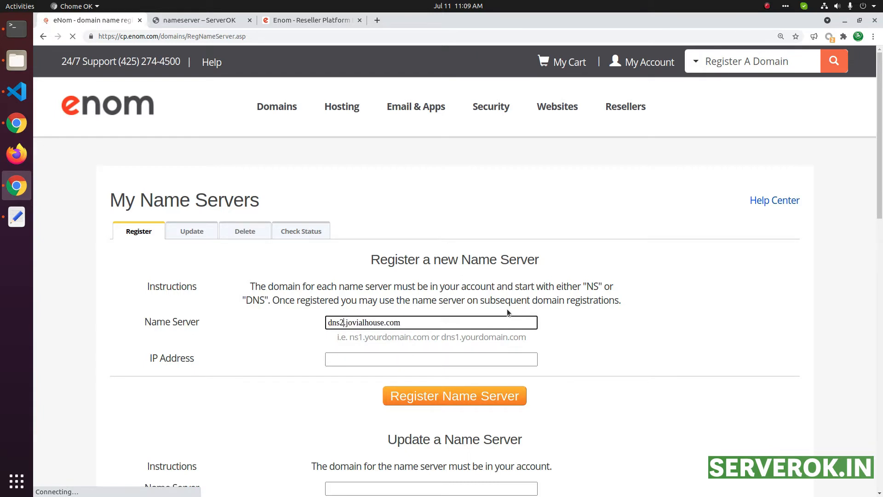
type("54.158.90.140")
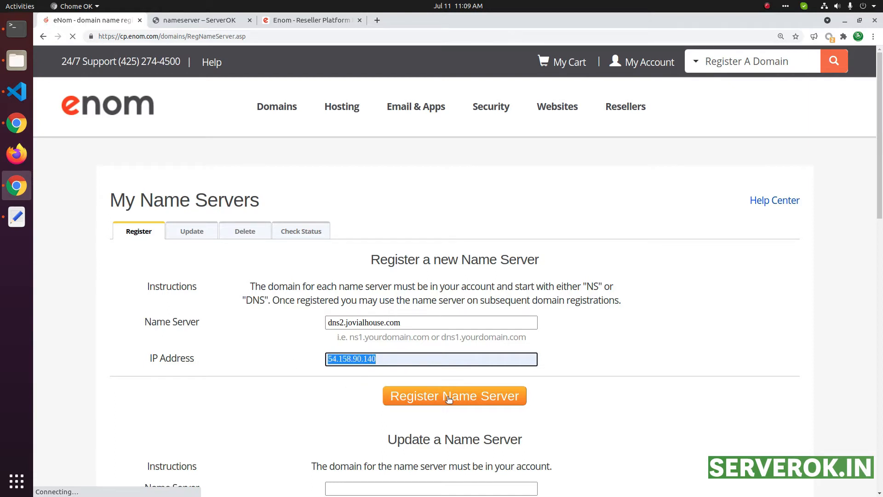
left_click(453, 395)
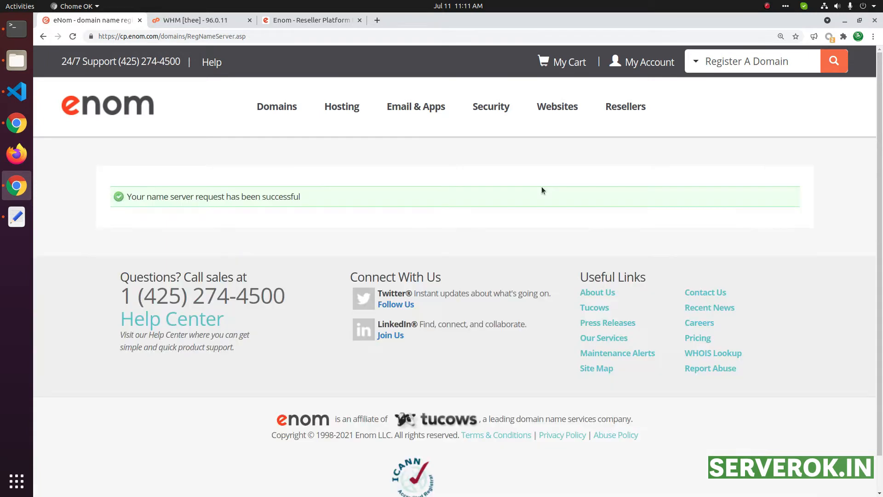
mouse_move(277, 106)
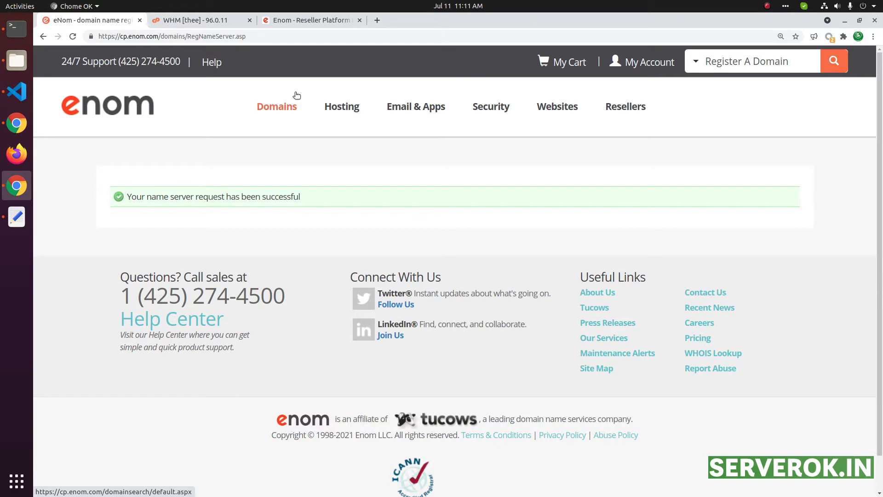
mouse_move(281, 93)
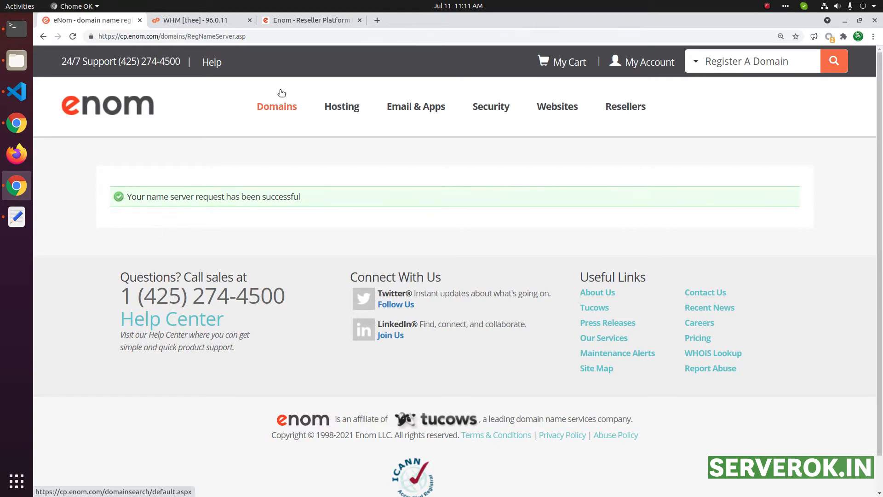
- Switch from the Enom confirmation to the WHM control panel tab
left_click(191, 19)
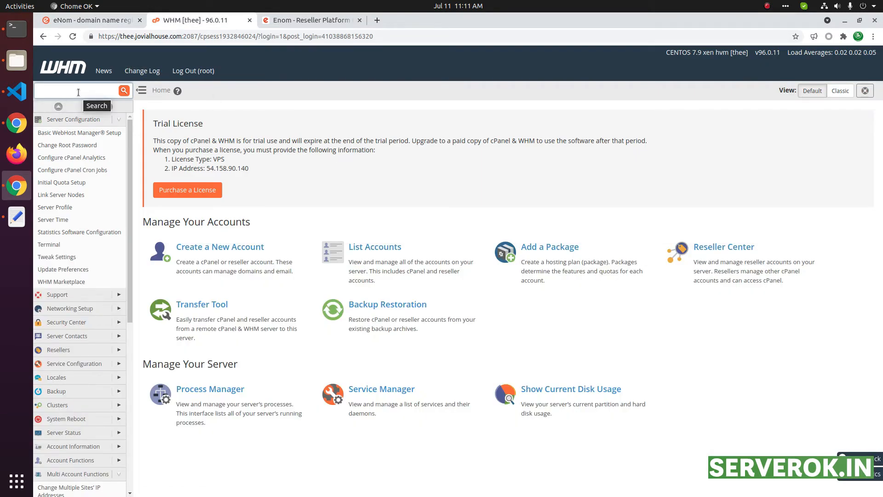
- Find DNS Zone Manager via search, log in, and filter the zones to jovialhouse.com
type("DNS")
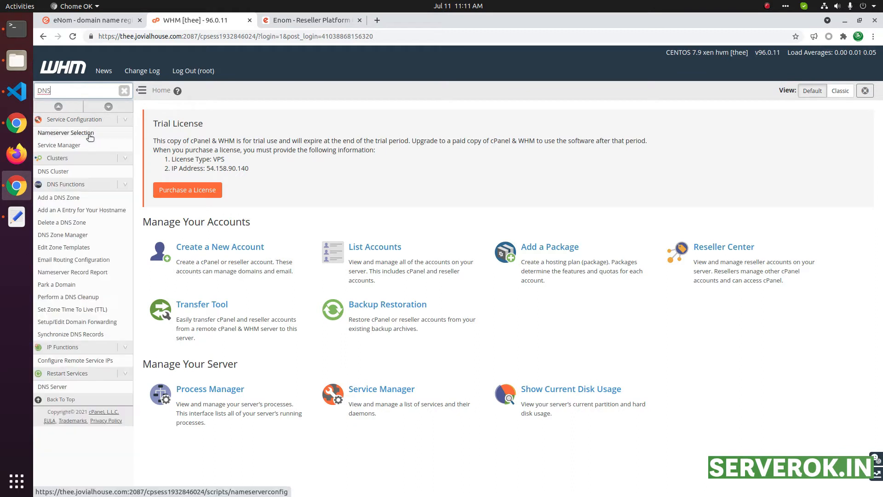
mouse_move(62, 235)
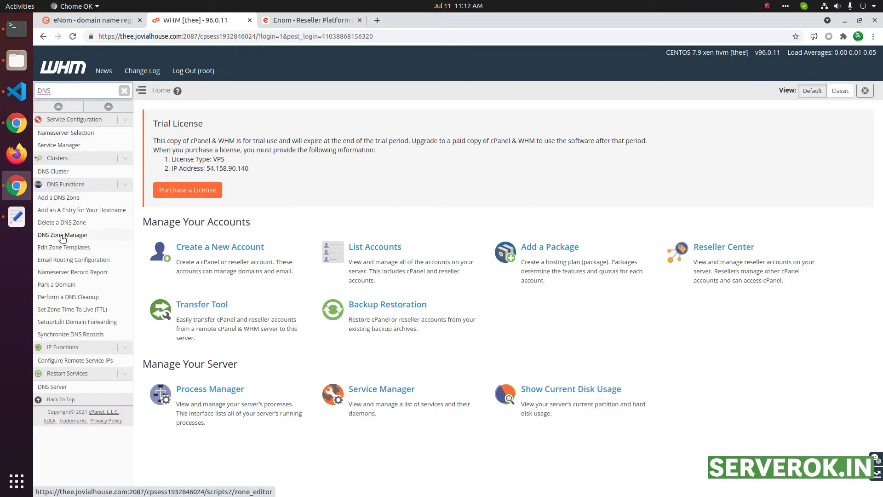
left_click(63, 235)
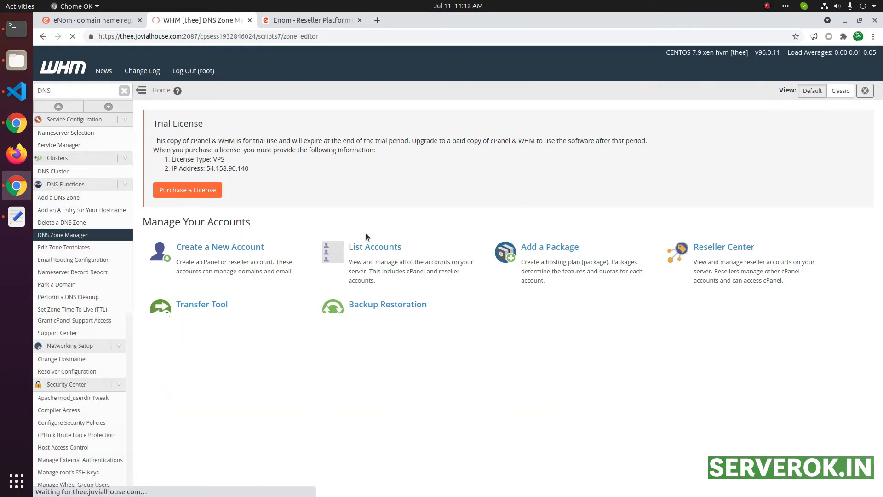
left_click(62, 235)
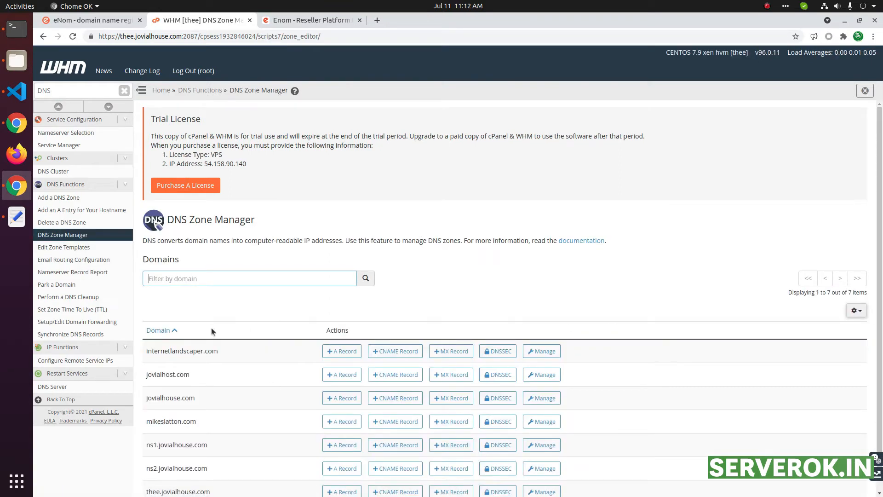
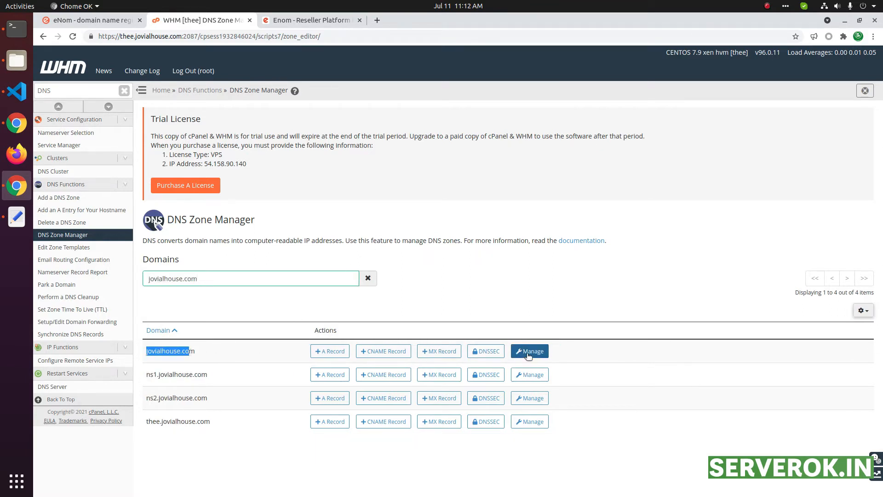
- In the jovialhouse.com zone, save an A record dns1.jovialhouse.com pointing to 54.158.90.140
left_click(528, 350)
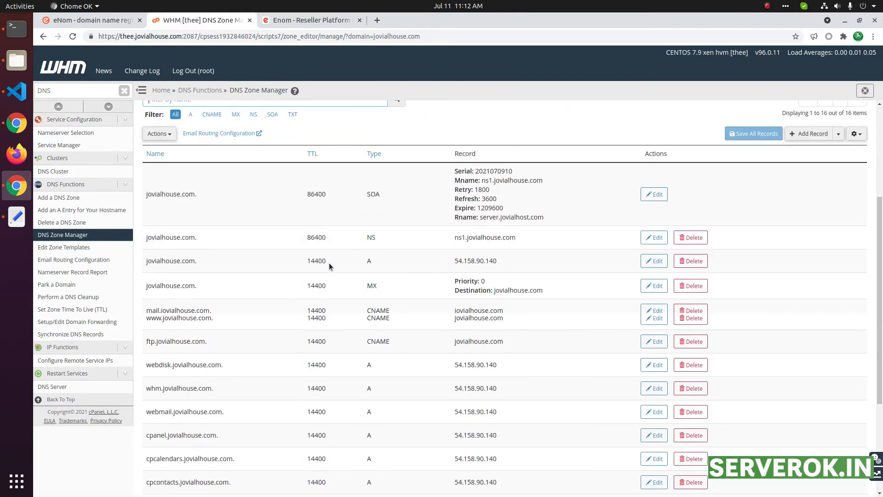
scroll("down", 3)
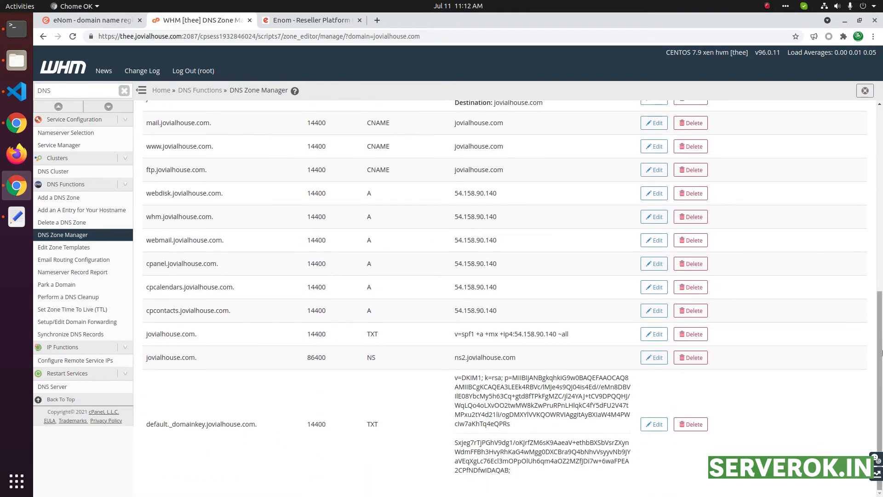
scroll("up", 3)
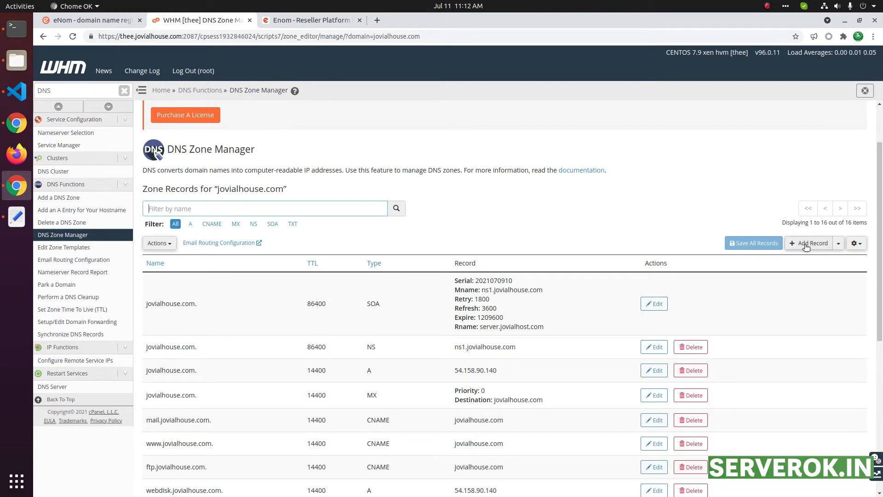
left_click(810, 243)
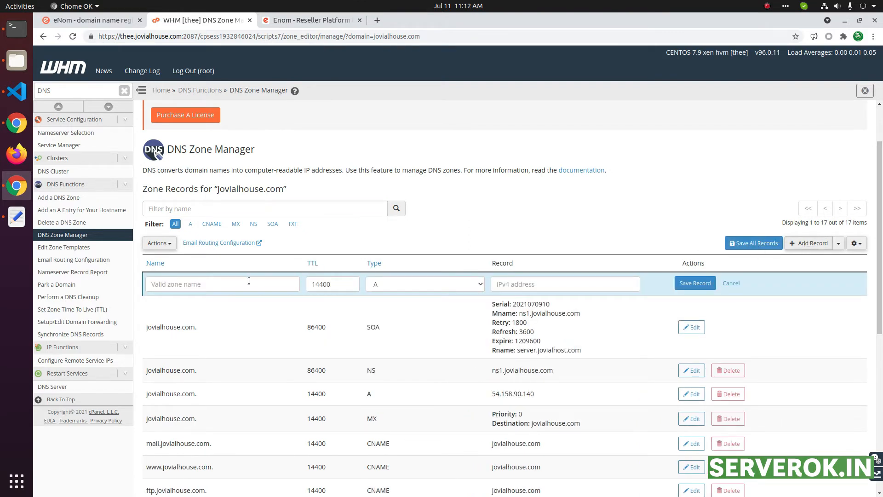
type("dn1")
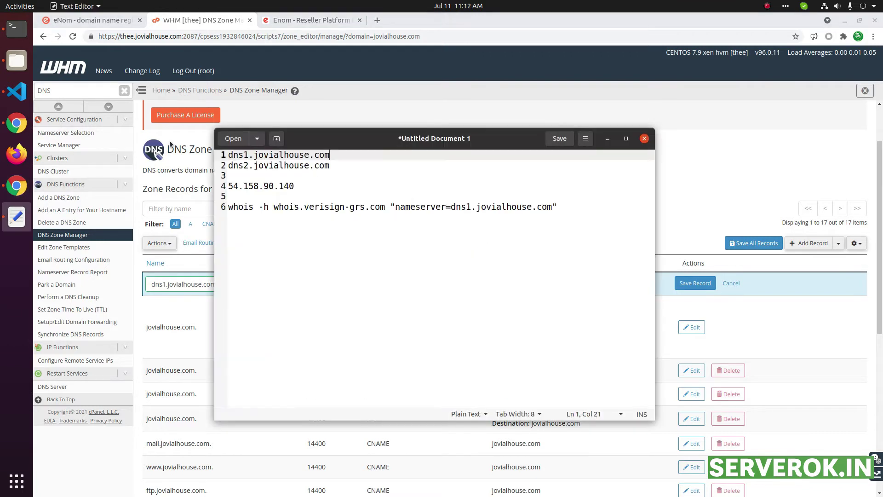
double_click(260, 186)
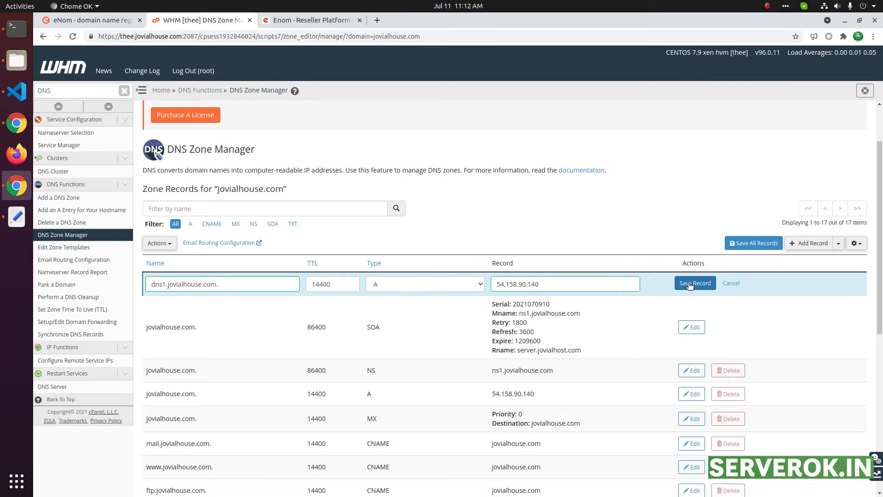
left_click(694, 282)
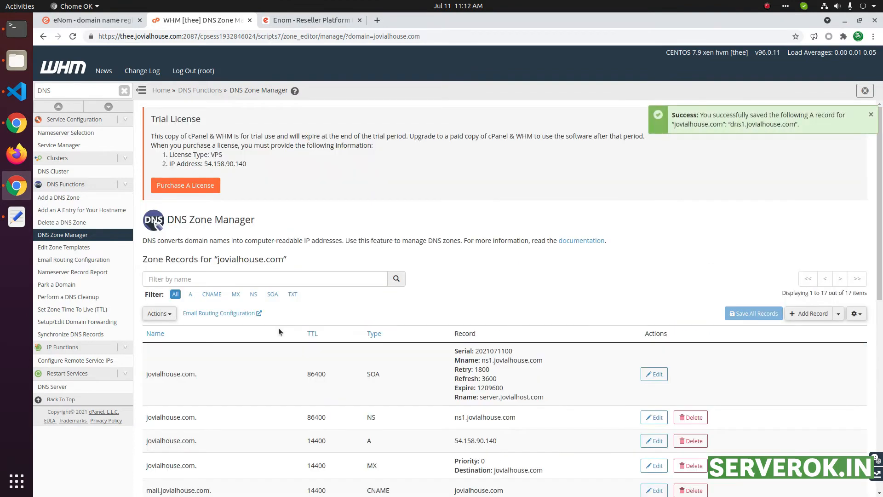
mouse_move(397, 266)
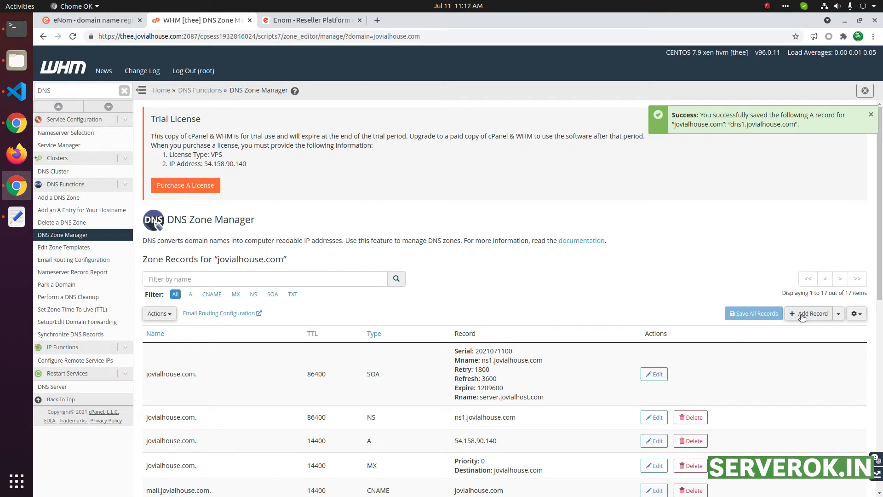
- Save a second A record dns2.jovialhouse.com pointing to 54.158.90.140
left_click(809, 313)
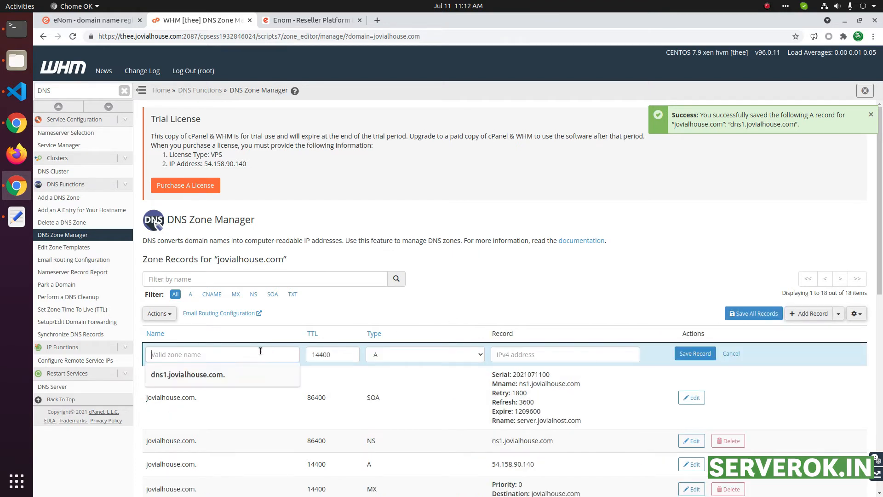
type("db")
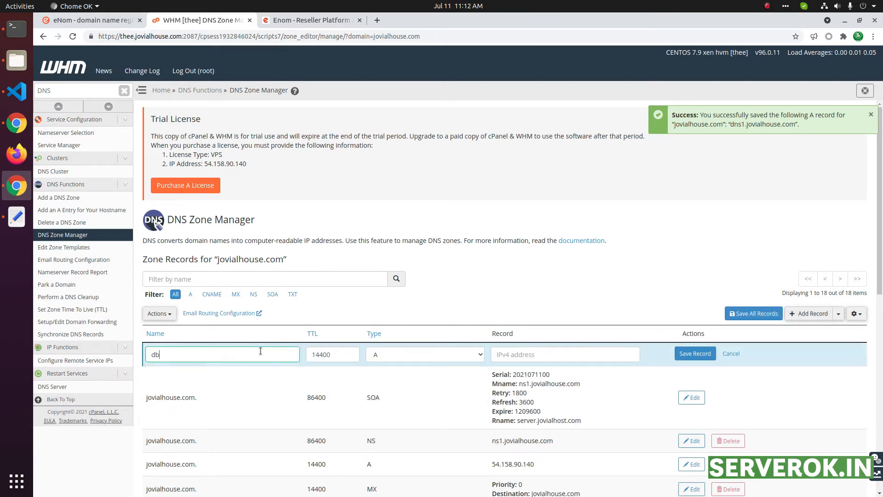
type("dns2.jovialhouse.com.")
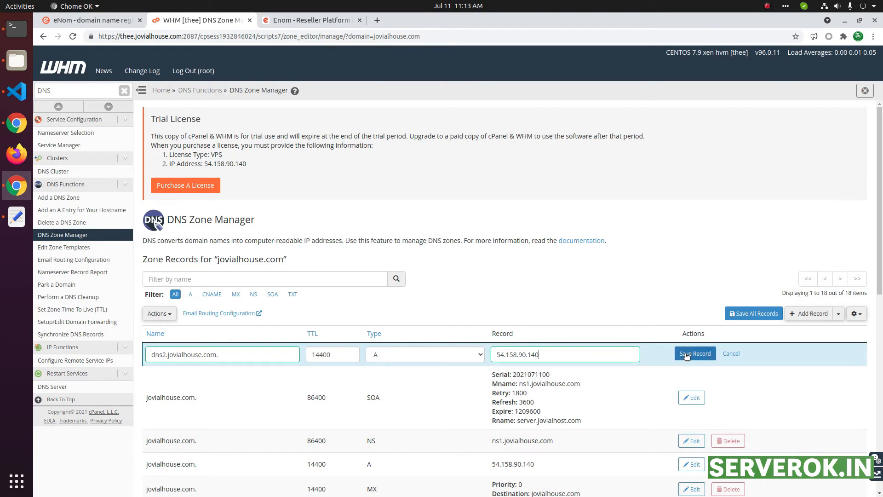
left_click(695, 353)
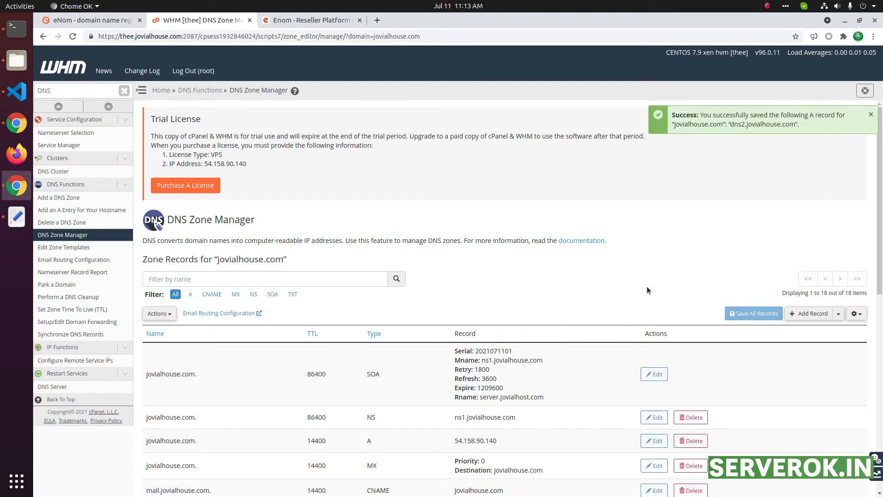
mouse_move(12, 29)
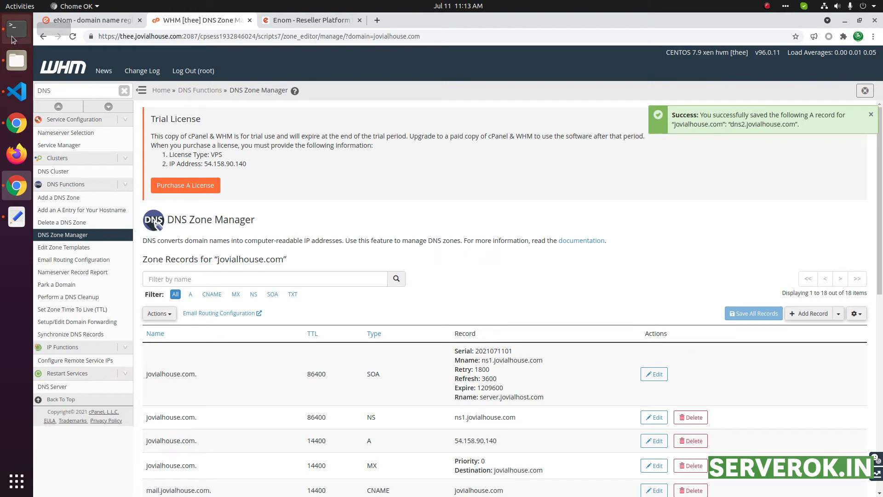
mouse_move(12, 28)
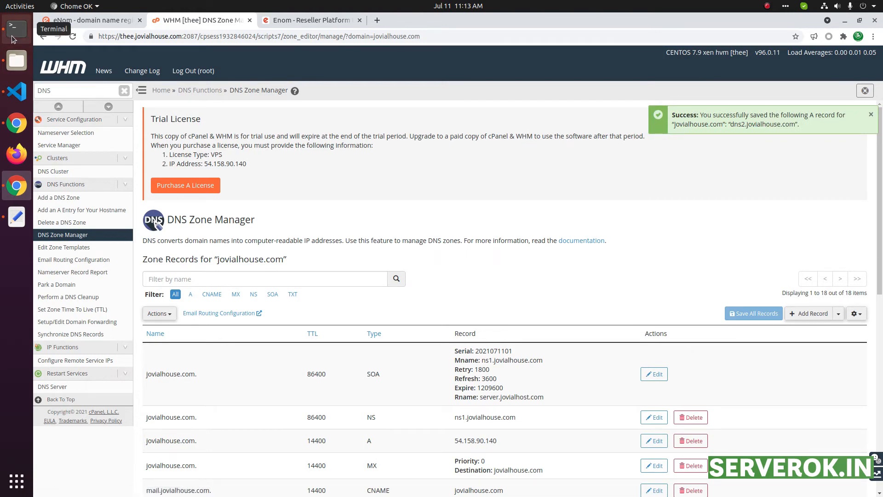
- In Terminal, run nslookup -q=a dns1.jovialhouse.com to check it resolves to 54.158.90.140
left_click(12, 29)
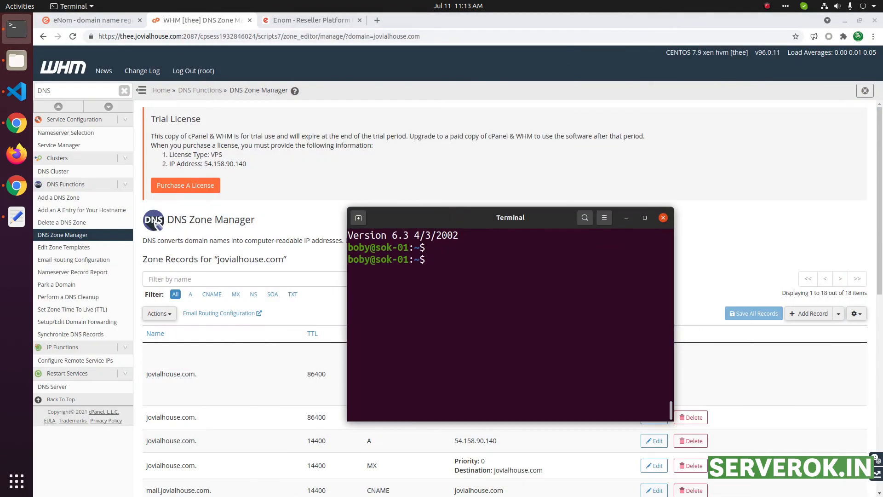
type("nslookup")
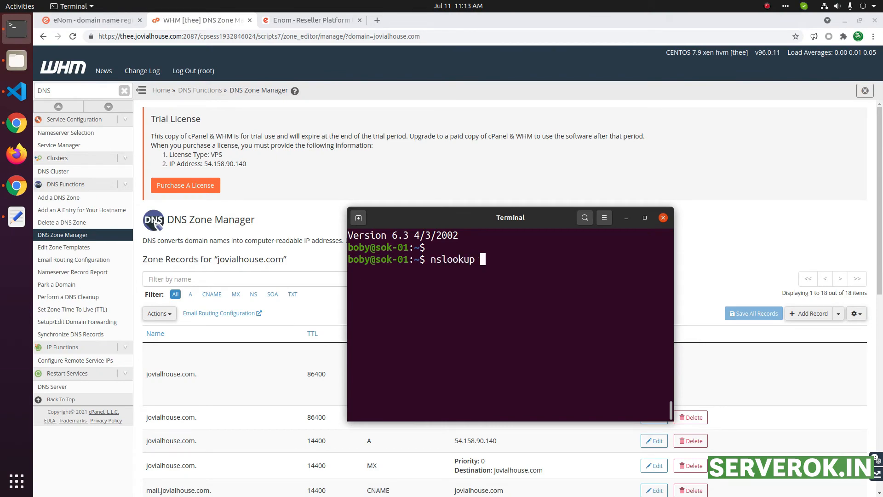
type("-q=")
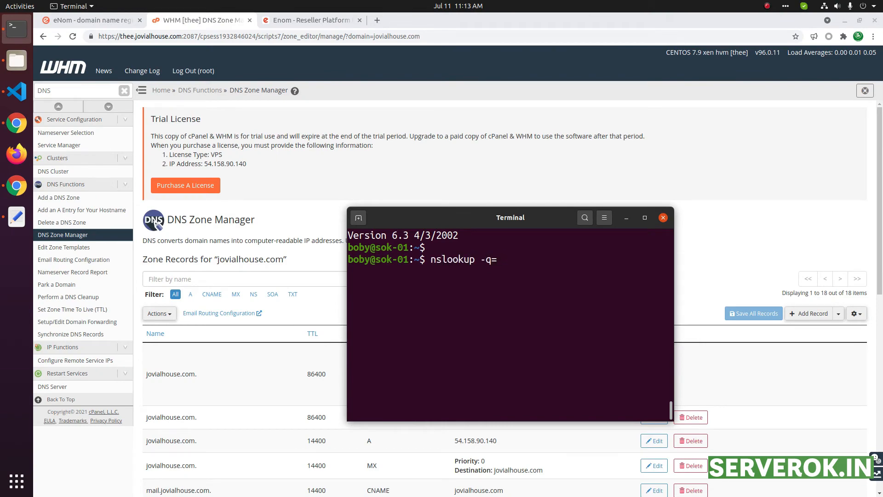
type("a")
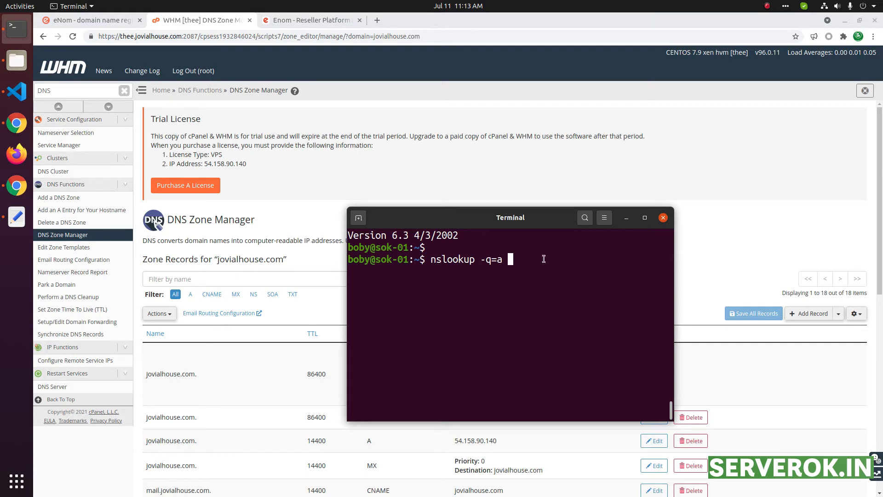
left_click(663, 217)
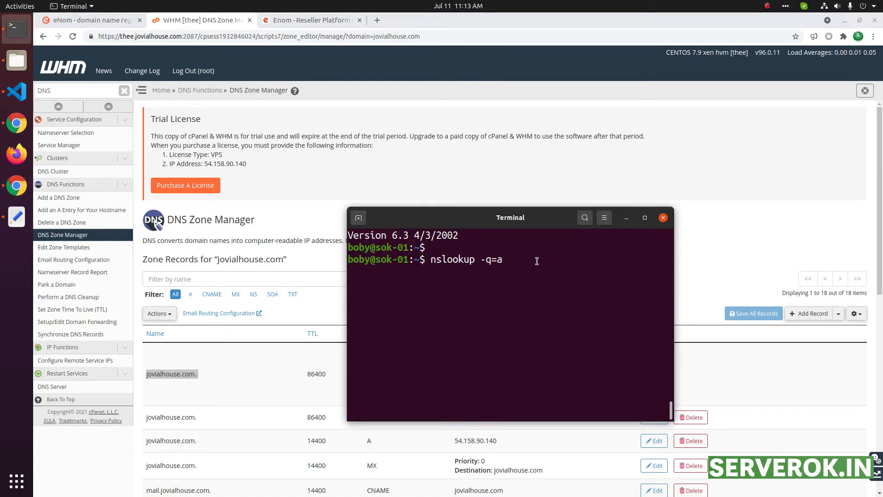
type("dns1.")
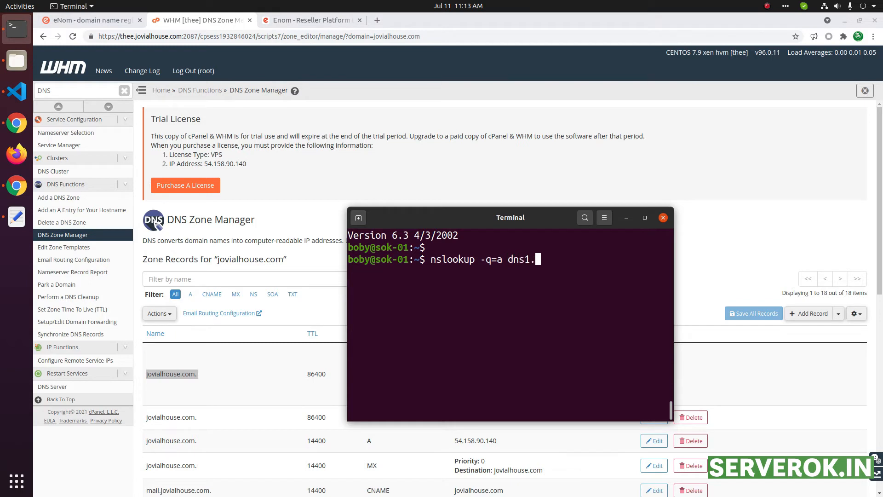
type("jovialhouse.com")
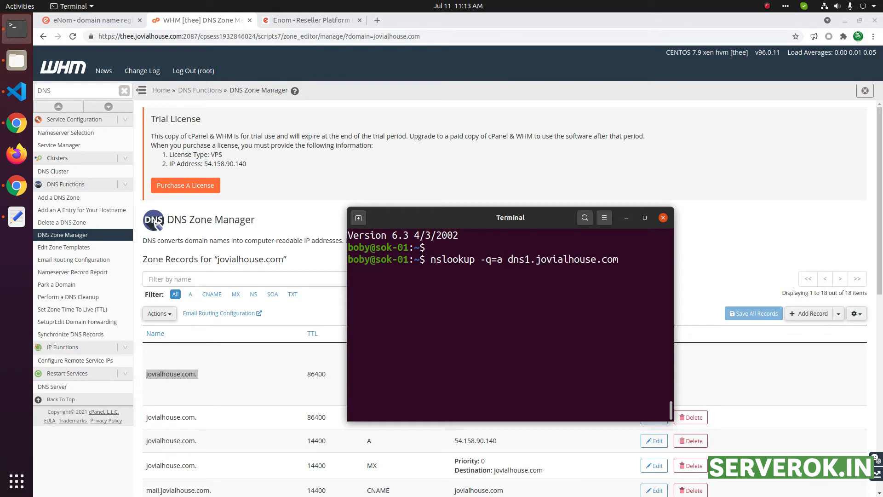
key("Return")
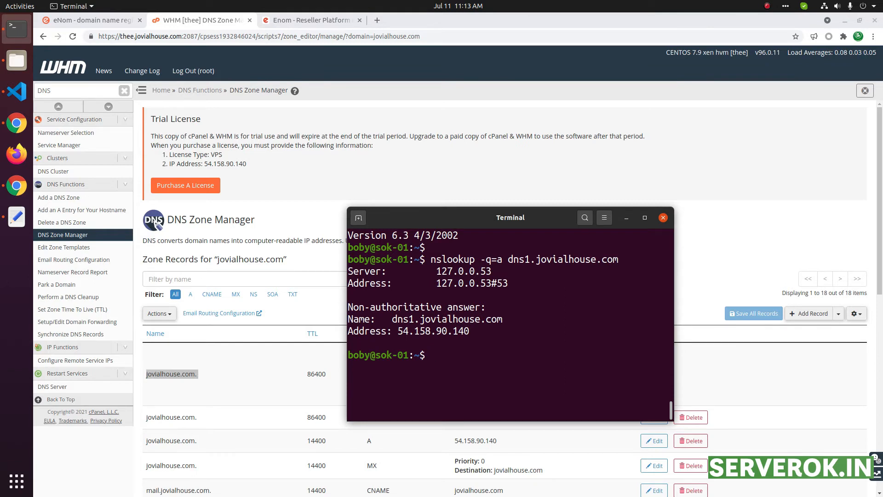
- Run nslookup -q=a dns2.jovialhouse.com and pick out the returned address 54.158.90.140
type("nslookup -q=a dns2.jovialhouse.com")
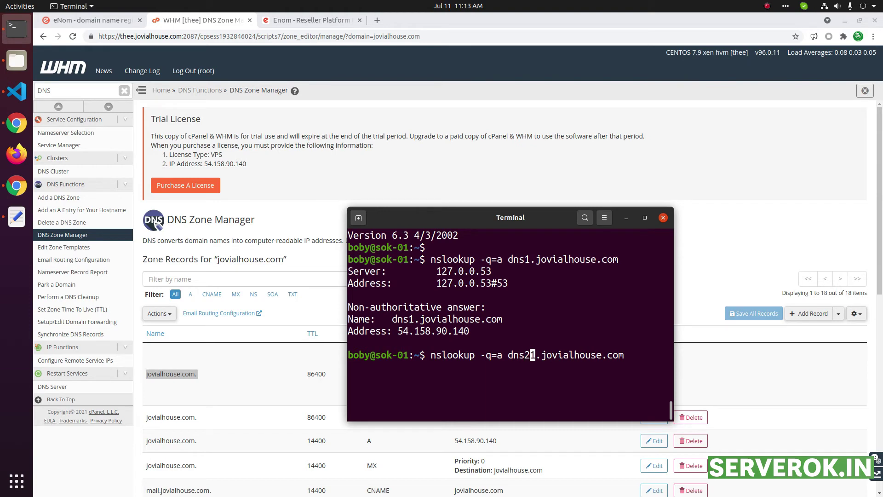
key("Return")
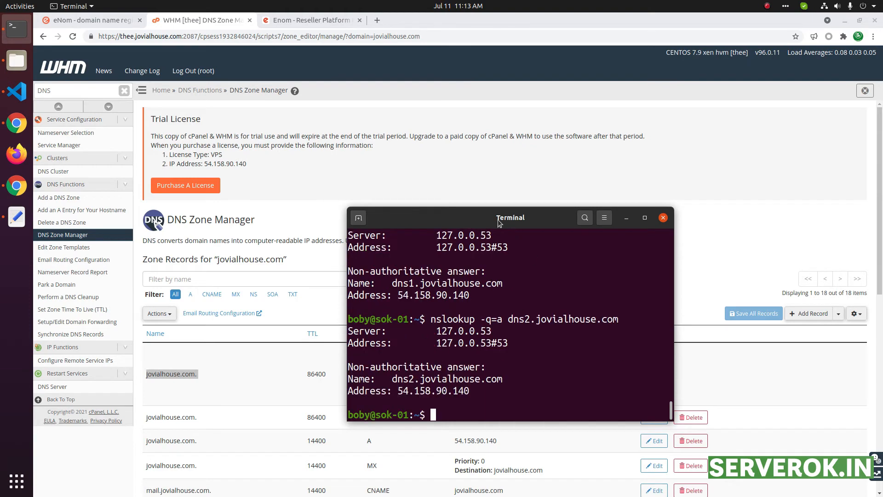
double_click(433, 390)
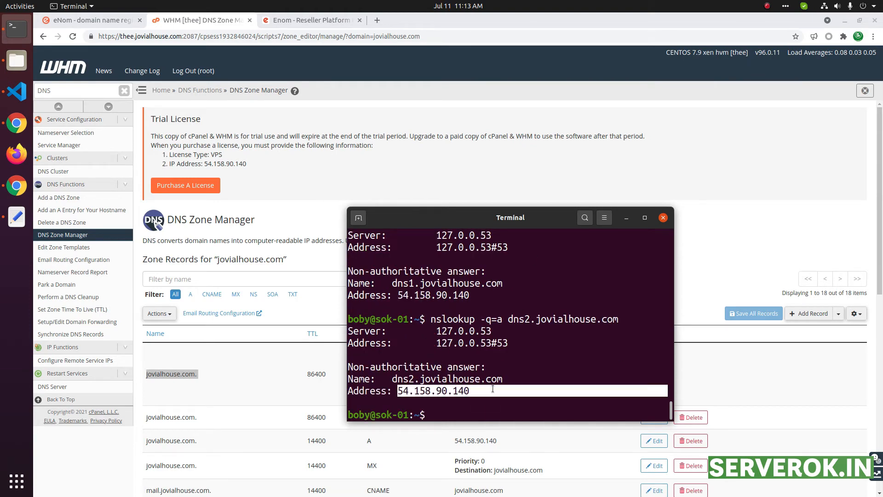
mouse_move(81, 210)
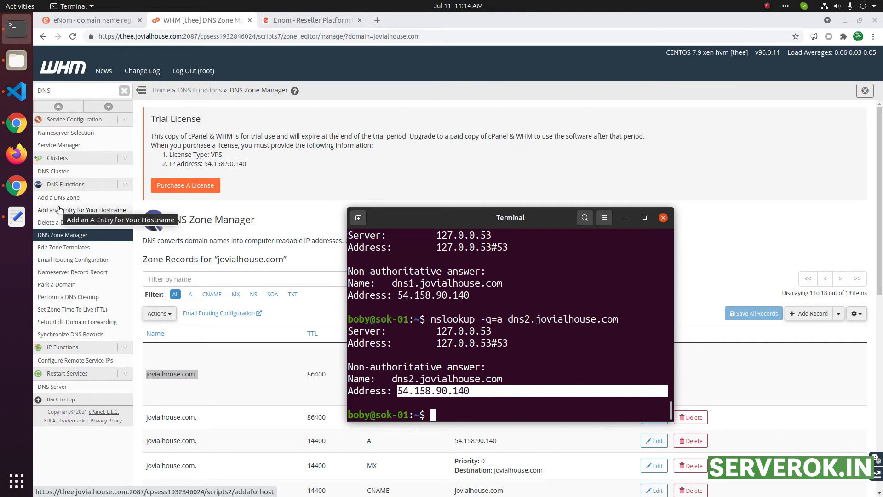
mouse_move(72, 212)
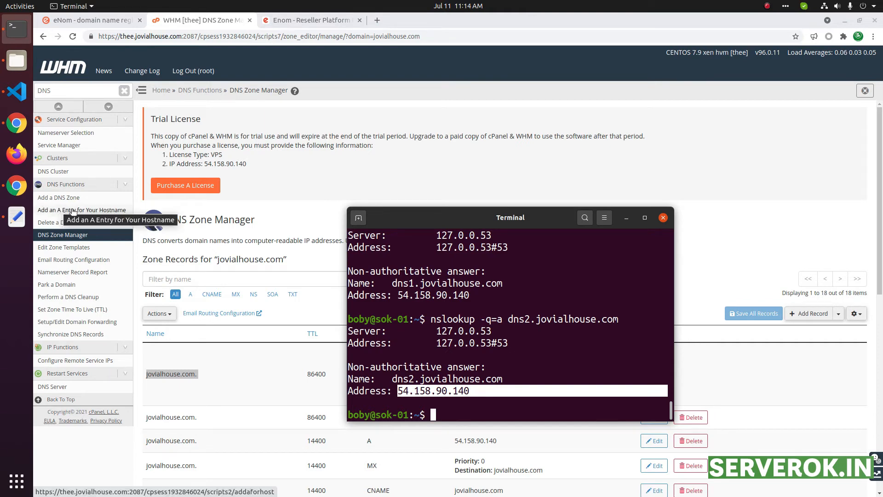
- In the gedit notes, select the whois command's nameserver argument and add an empty line below it
left_click(15, 217)
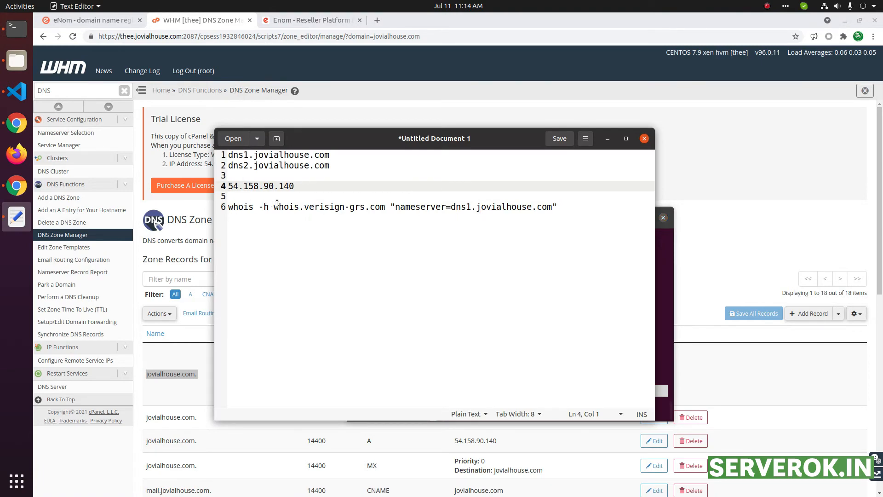
double_click(286, 207)
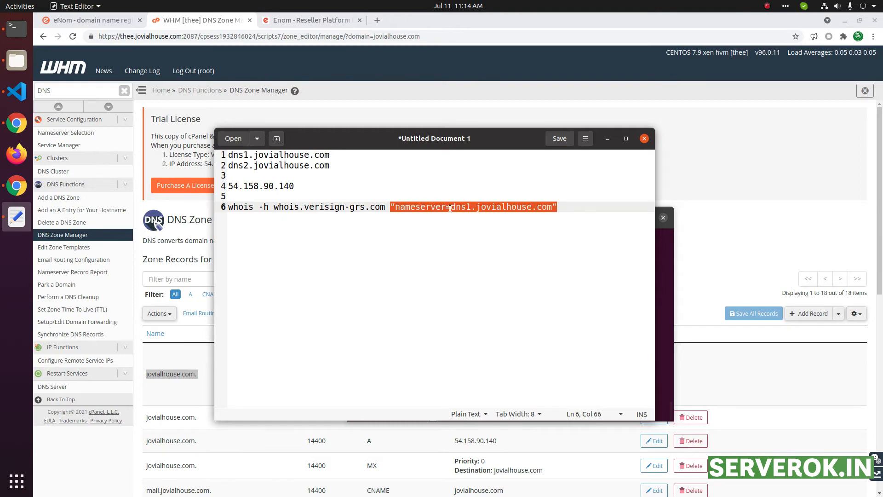
left_click(585, 206)
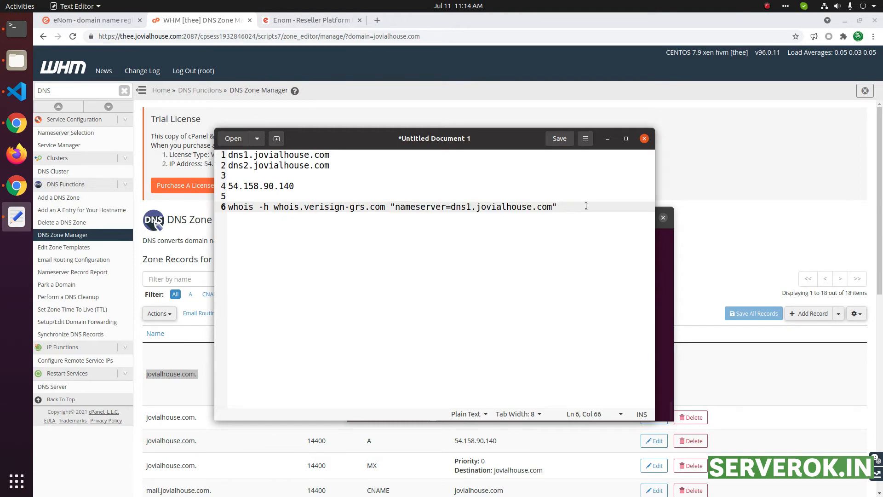
key("Return")
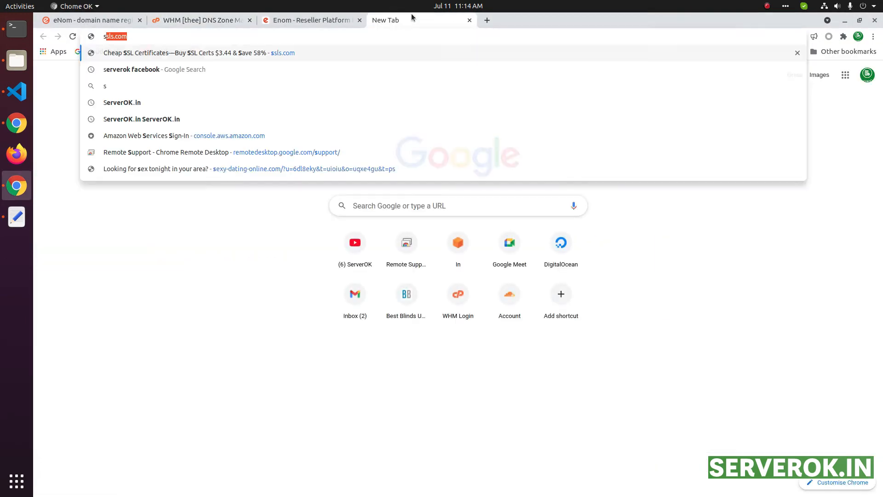
- Go to serverok.in/nameserver and select the example whois verification command
type("serverok.in/")
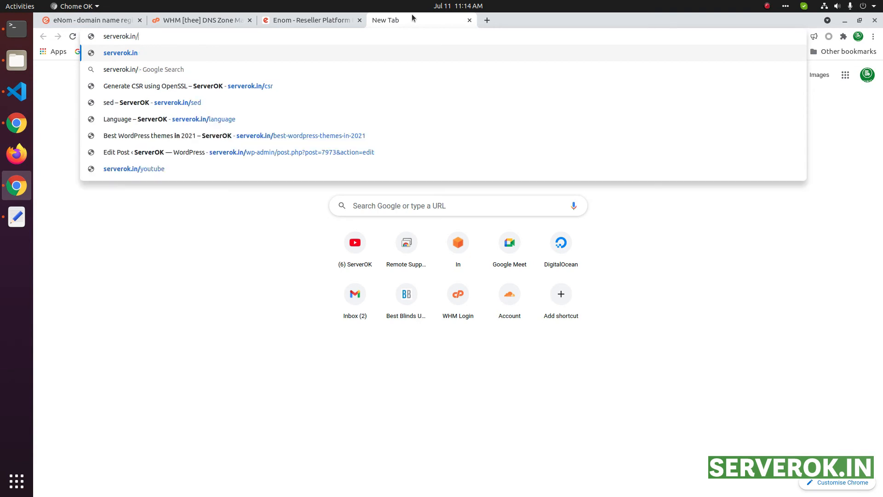
type("nameser")
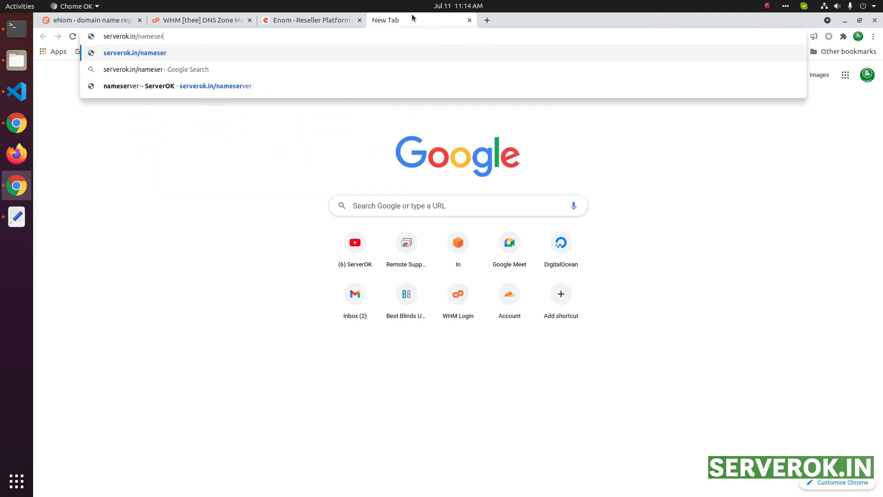
left_click(176, 86)
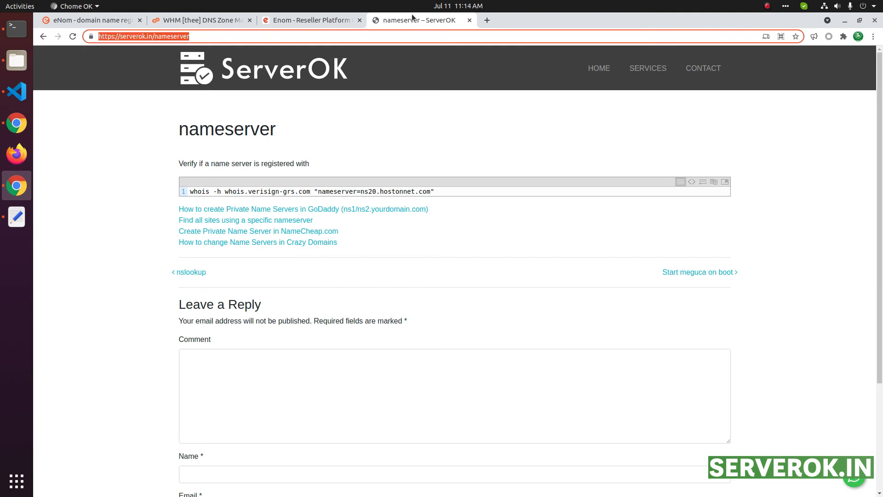
left_click_drag(191, 191, 242, 191)
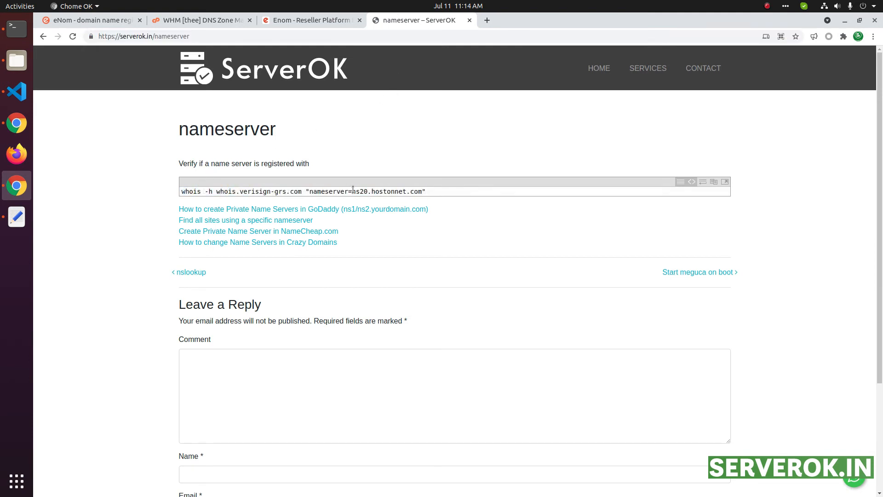
double_click(388, 191)
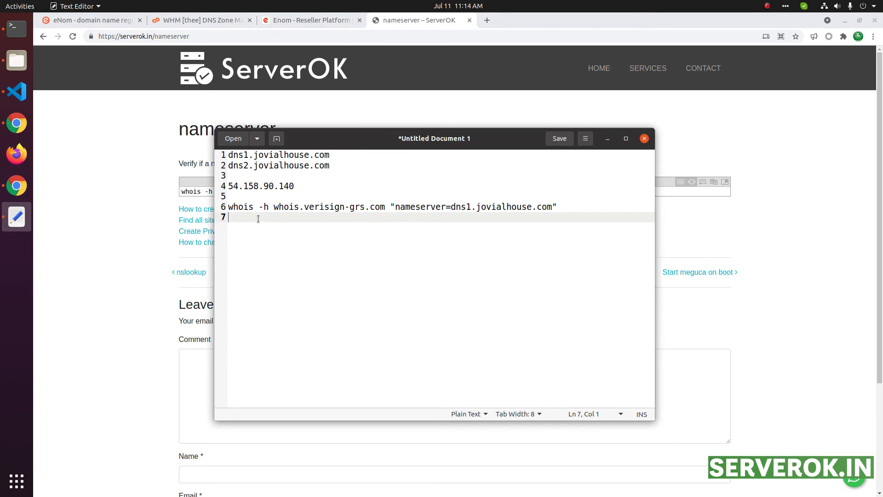
- Select the whois command line for dns1.jovialhouse.com in the notes
double_click(276, 154)
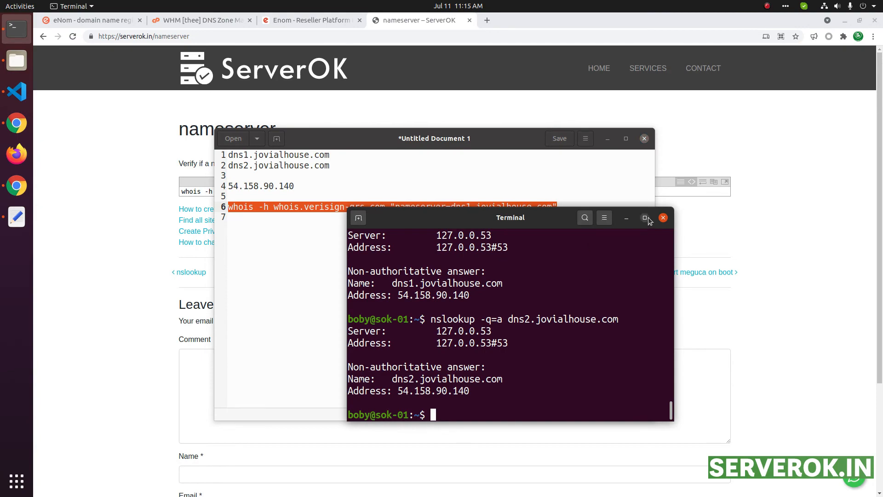
- Run the Verisign whois nameserver check, confirming DNS1.JOVIALHOUSE.COM at 54.158.90.140 under eNom, LLC
left_click(646, 218)
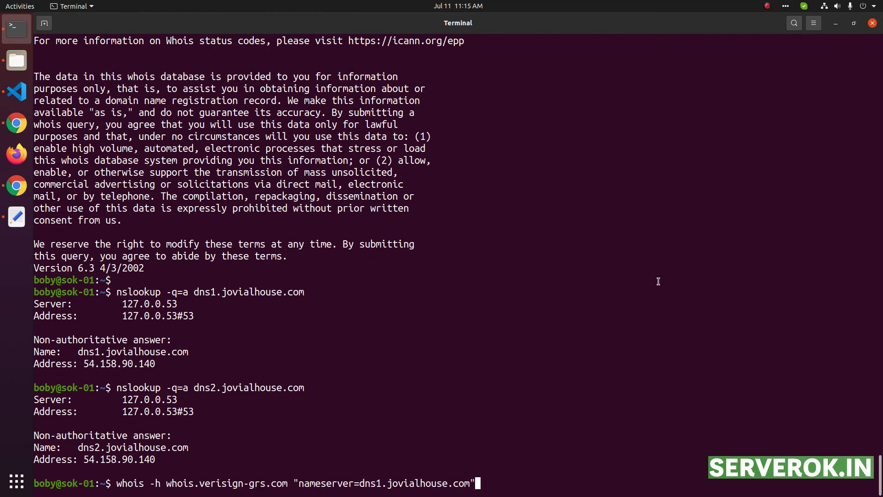
key("Return")
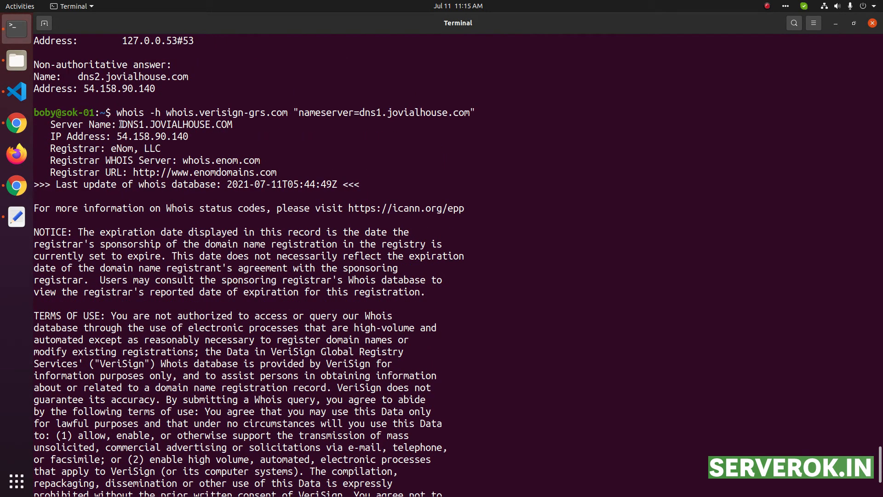
mouse_move(50, 126)
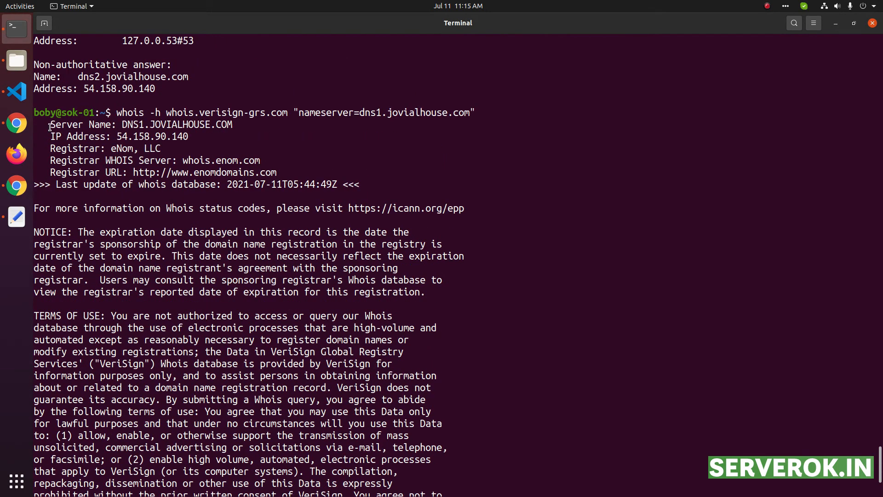
double_click(152, 136)
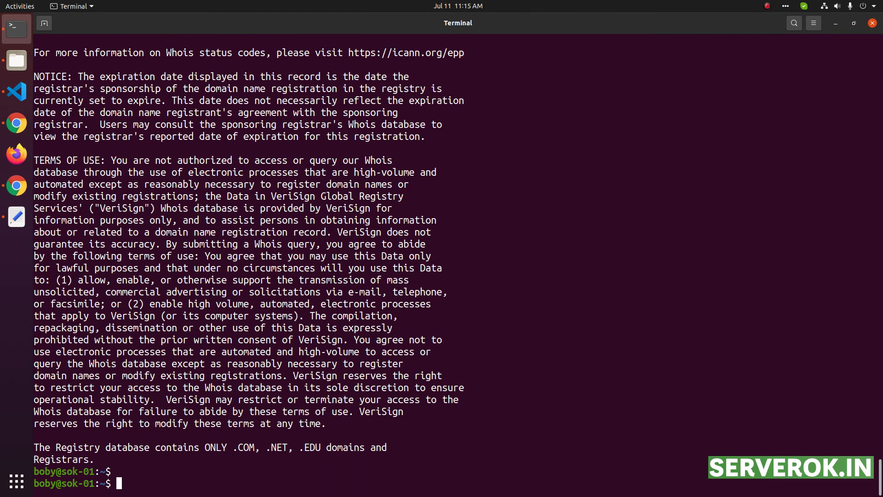
- Run nslookup for JOVIALHOUSE.COM against dns1 and dns2, each resolving to 54.158.90.140
type("nslookup JOVIALHOUSE.COM d")
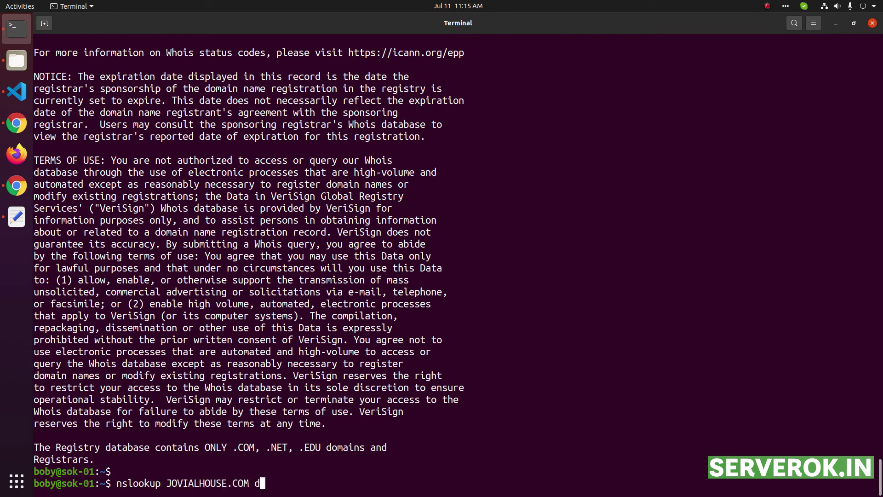
type("ns1.JOVIALHOUSE.COM")
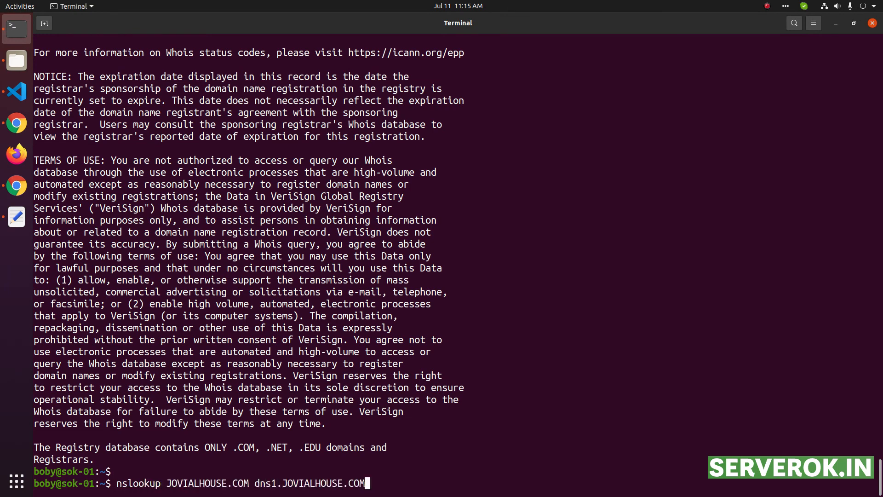
key("Return")
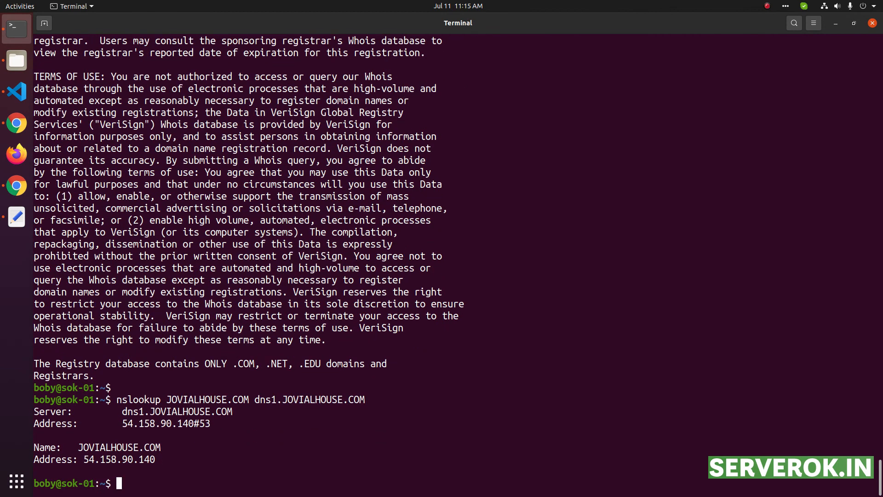
type("nslookup JOVIALHOUSE.COM dns1.JOVIALHOUSE.COM")
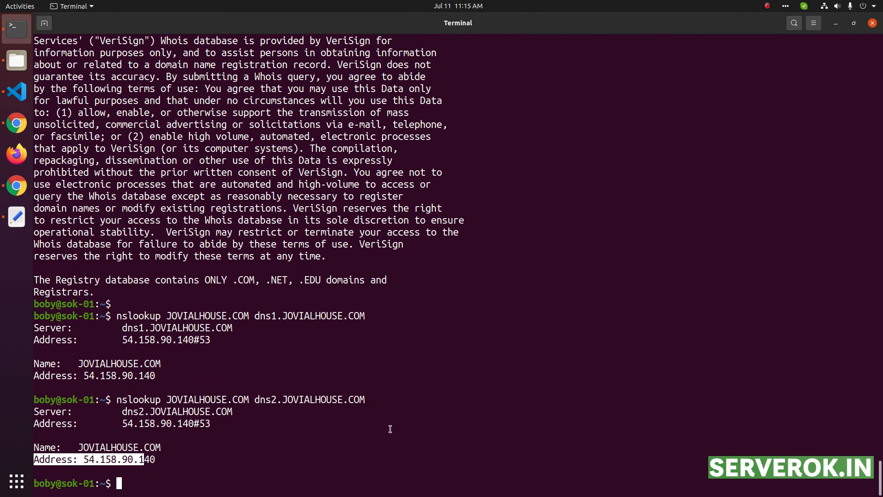
mouse_move(381, 441)
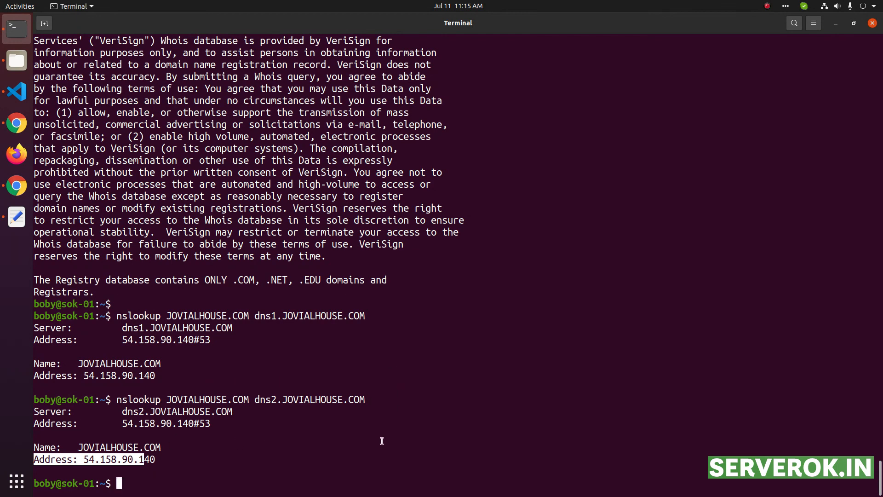